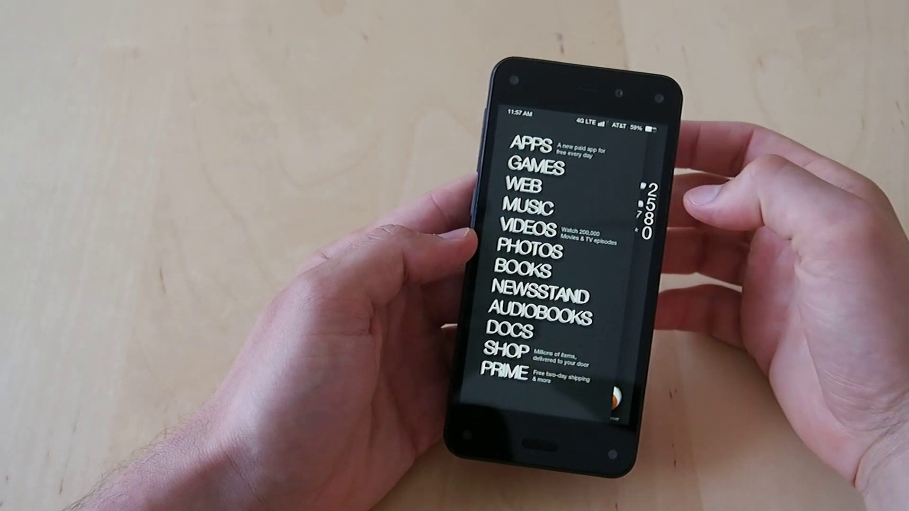
# - Launch Amazon Prime by selecting PRIME in the left side menu
pyautogui.click(507, 372)
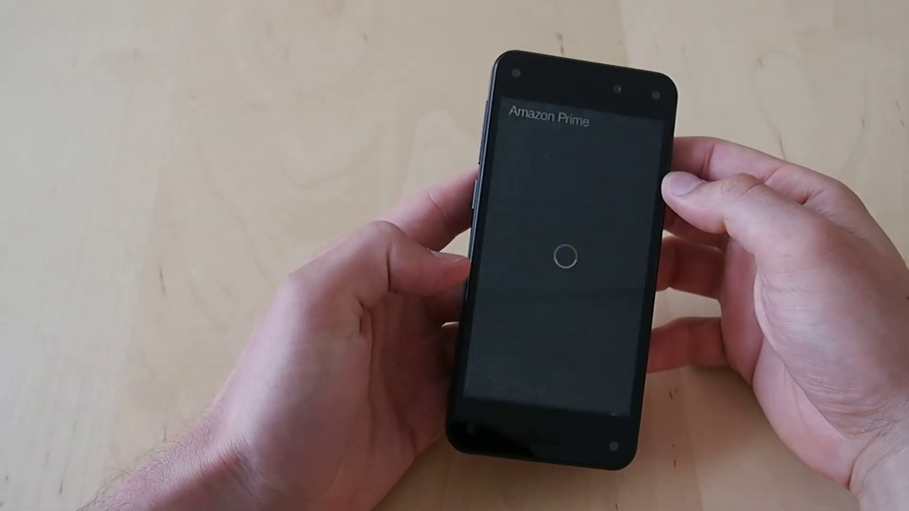